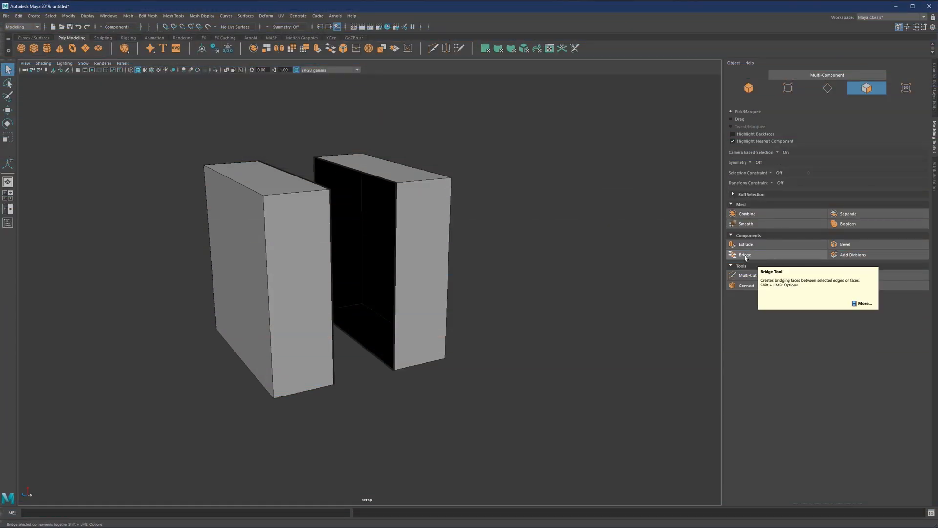
mouse_move(753, 257)
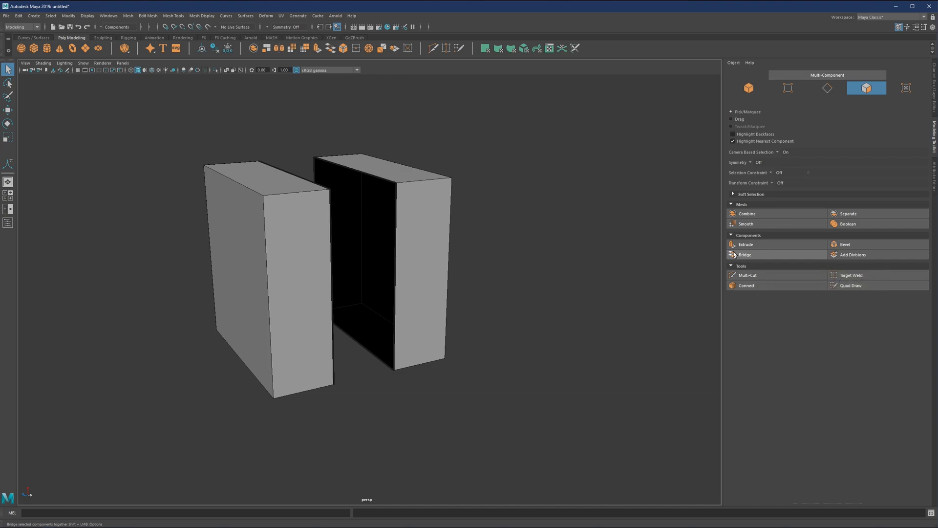
- Bridge the two selected facing vertical edges via the Modeling Toolkit after checking Edit Mesh > Bridge
left_click(437, 201)
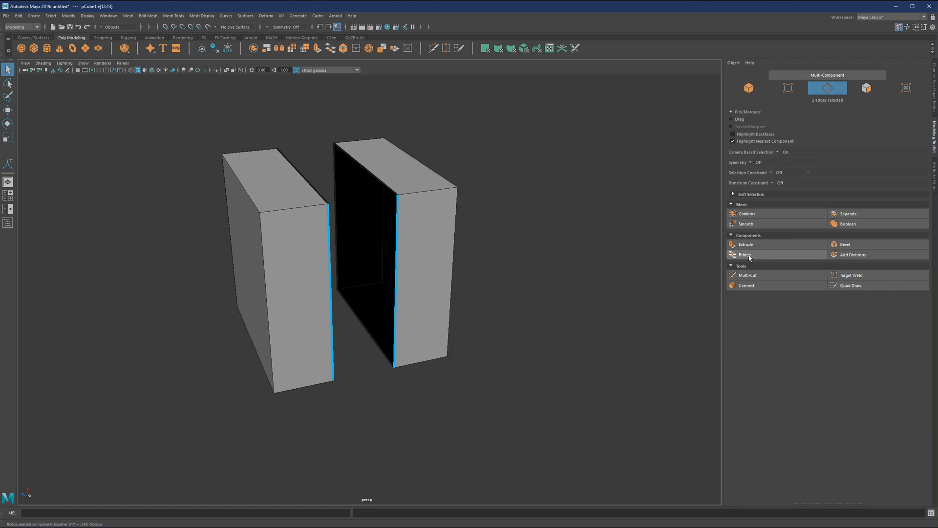
mouse_move(746, 254)
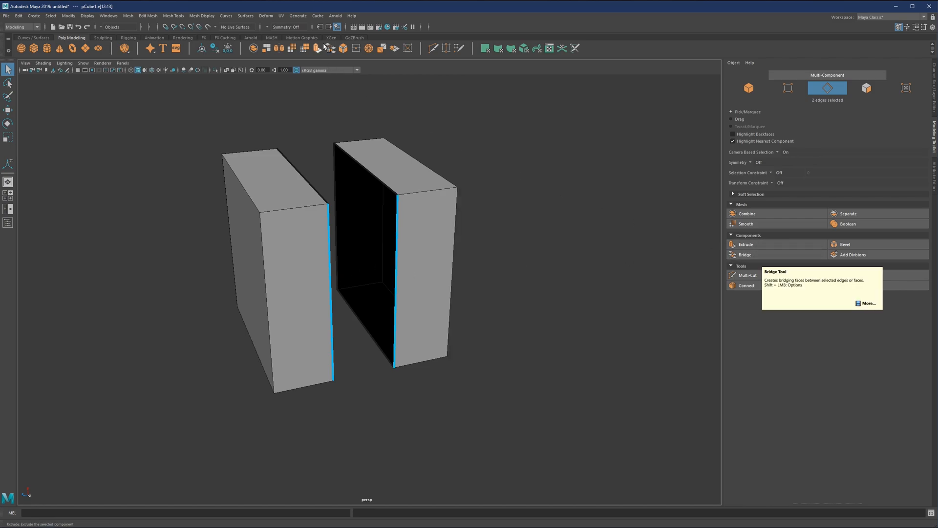
left_click(147, 15)
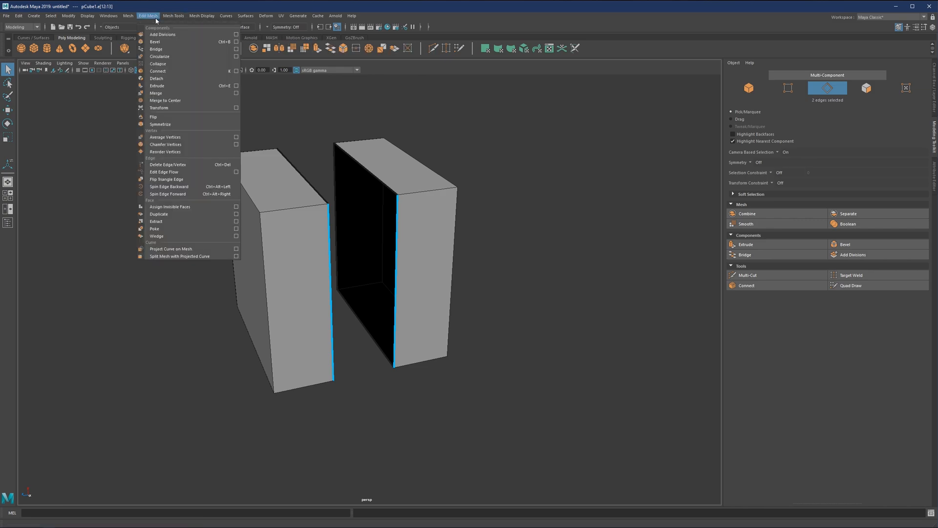
left_click(495, 199)
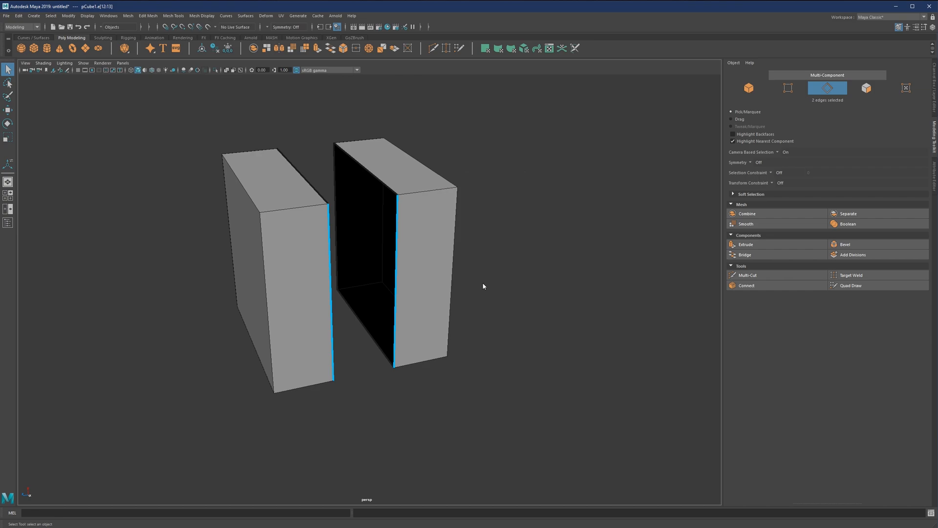
left_click(745, 254)
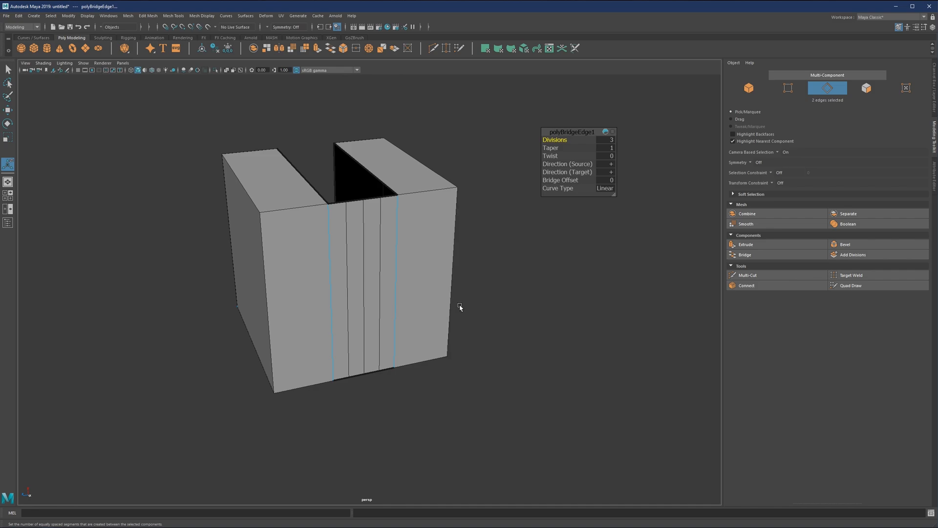
- Undo the front bridge and bridge the six open-side edges instead, with taper 9.4
key("ctrl+z")
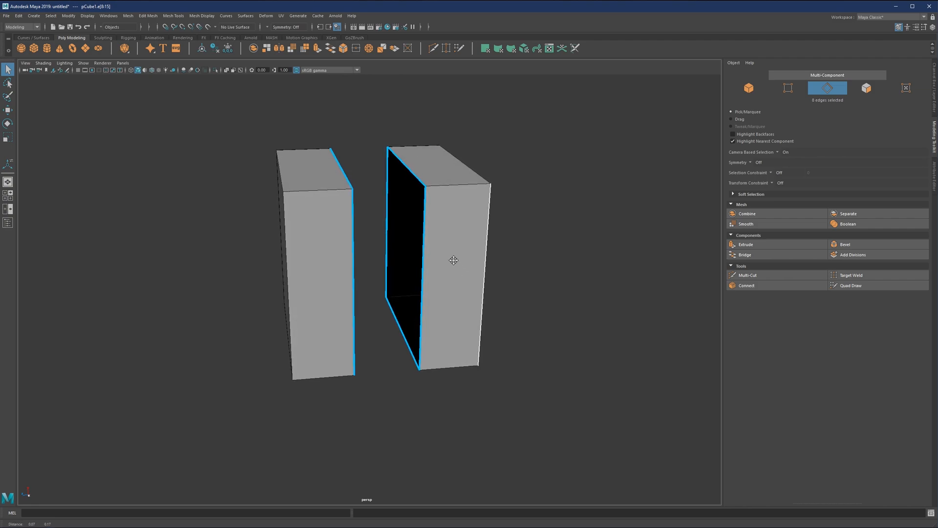
left_click(745, 254)
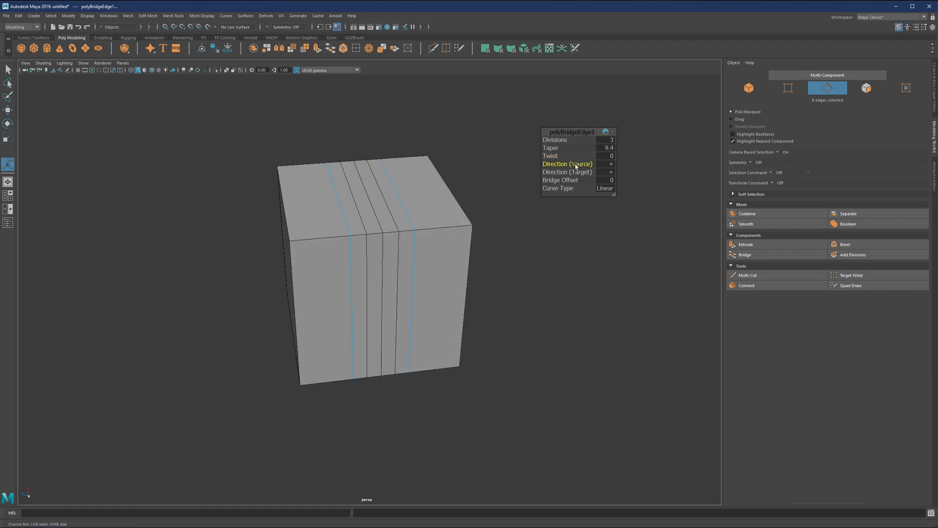
- Toggle the bridge's source direction back and forth and switch its curve type to Cubic
left_click(611, 164)
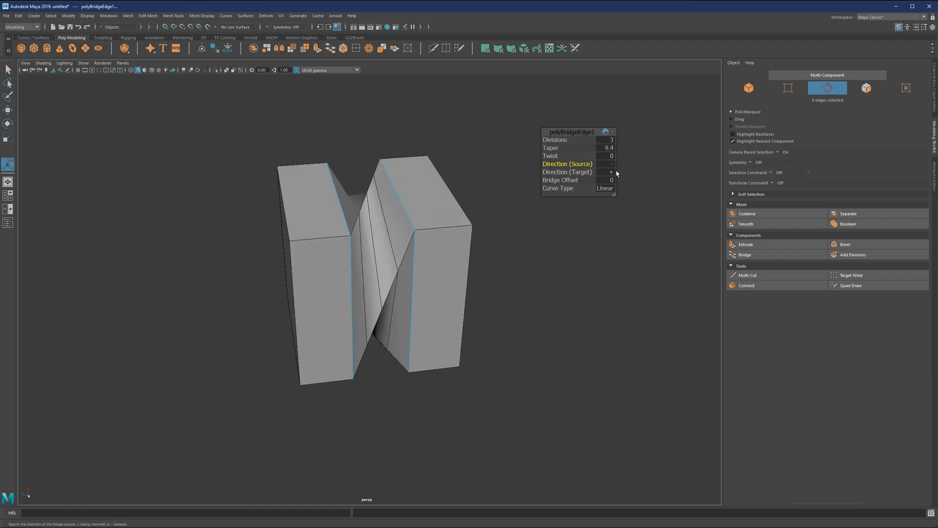
left_click(610, 164)
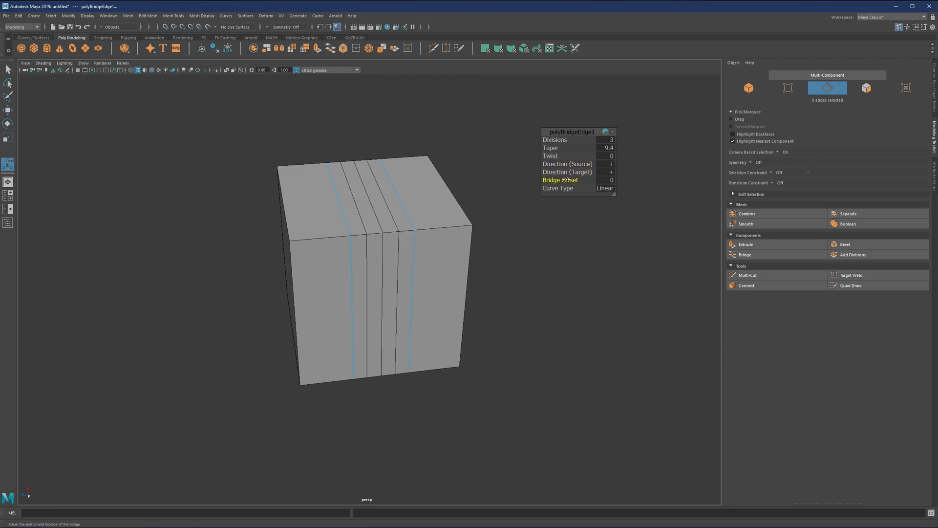
mouse_move(605, 188)
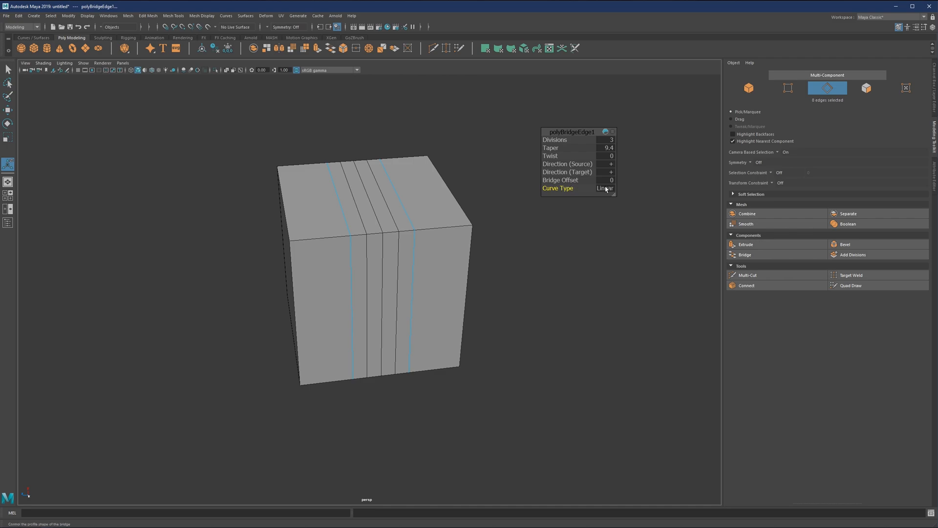
left_click(606, 187)
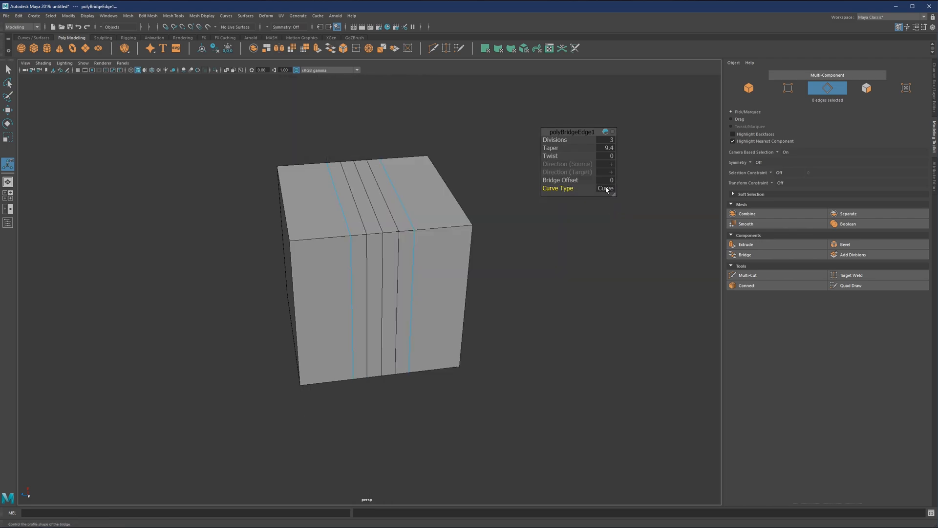
left_click(604, 188)
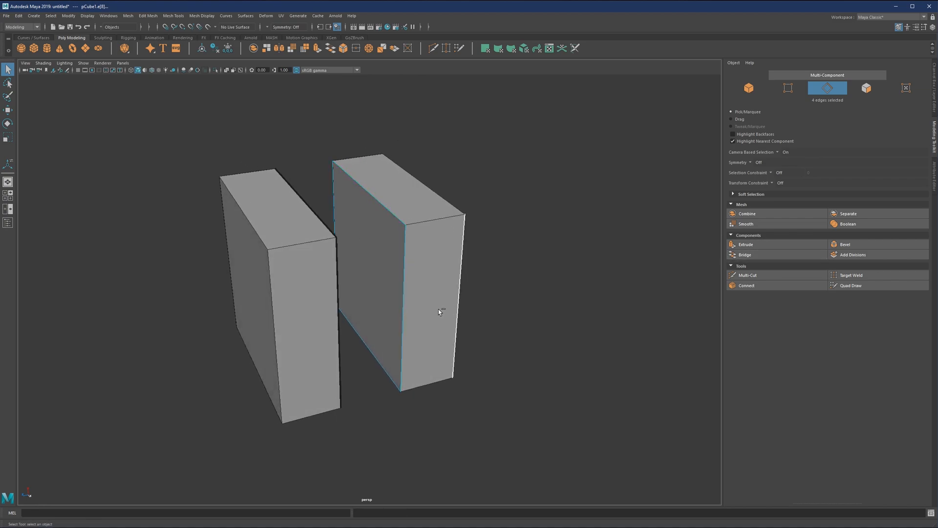
- Undo the bridge and fill the open side of the right half via Fill Hole
left_click(745, 254)
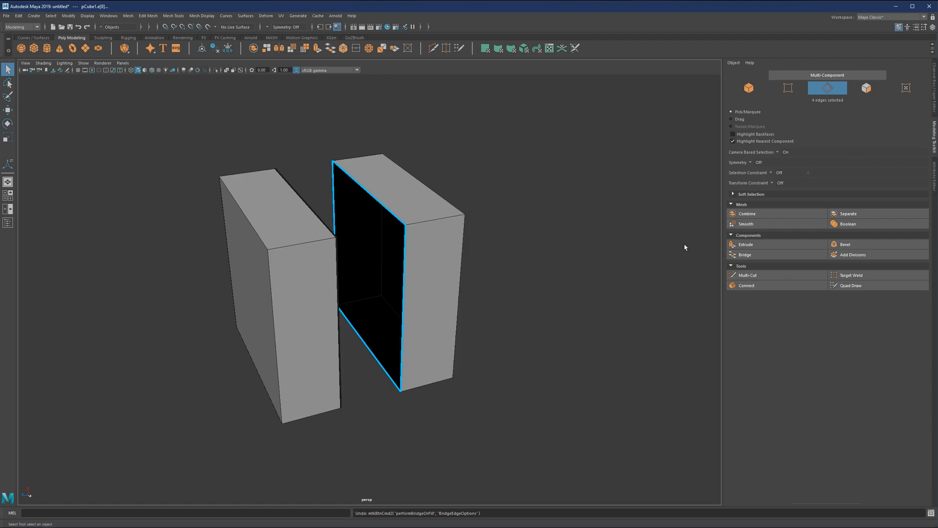
right_click(396, 199)
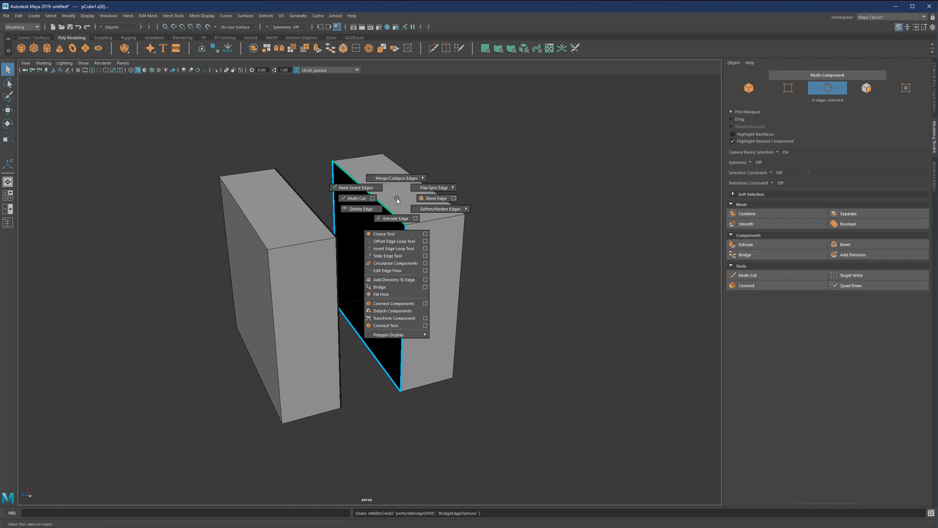
mouse_move(382, 294)
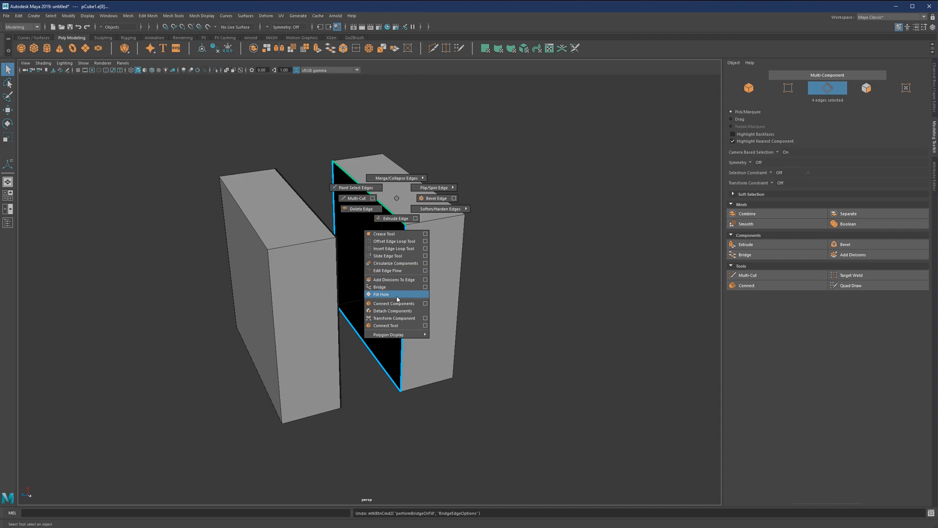
left_click(380, 294)
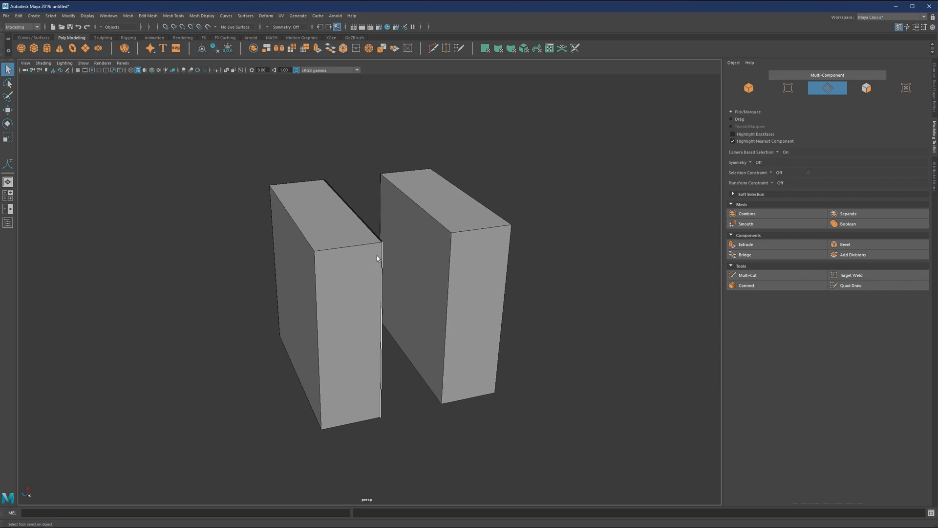
left_click(745, 254)
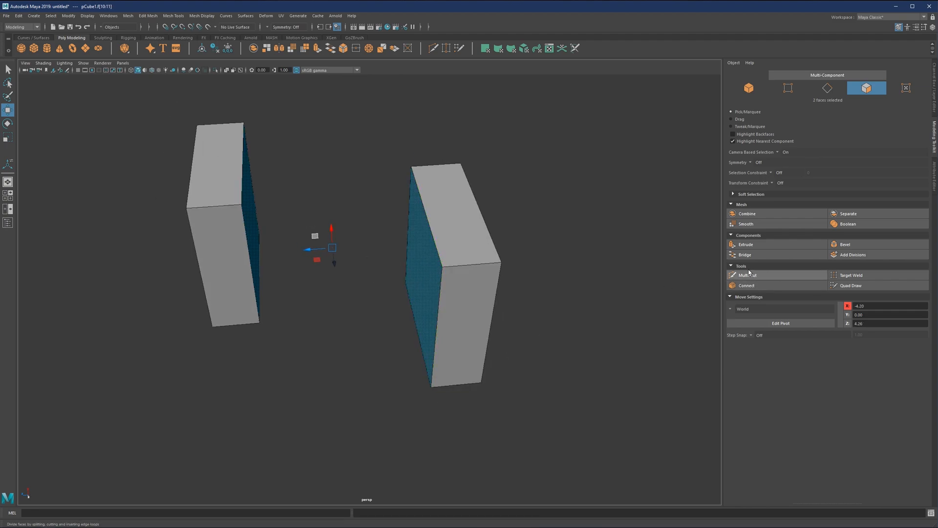
- Bridge the two inner faces with 19 divisions and twist 34.377, then undo it and the moves
left_click(745, 255)
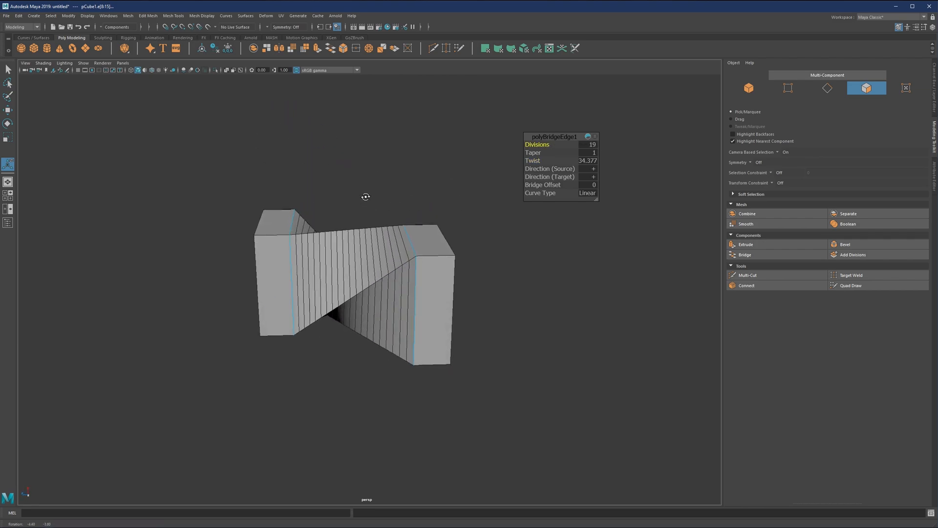
key("ctrl+z")
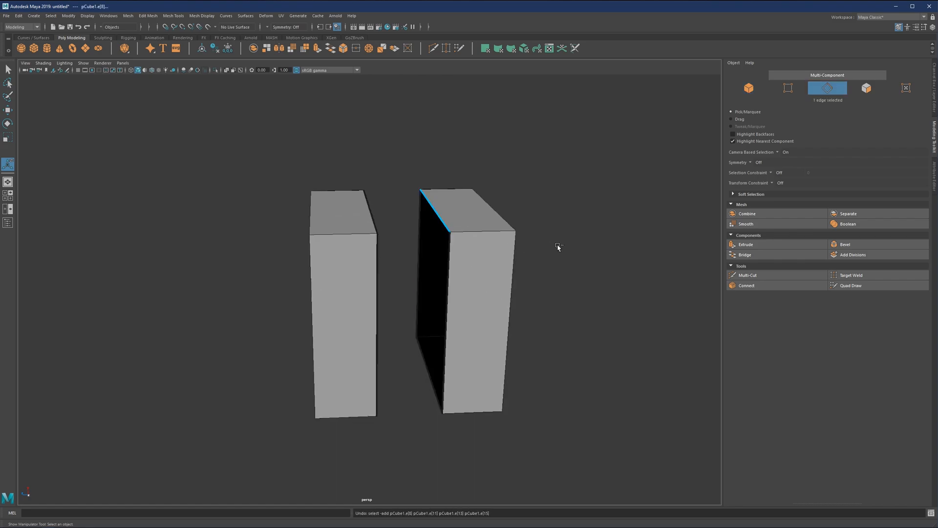
- Select all the faces of the right box half
left_click(749, 88)
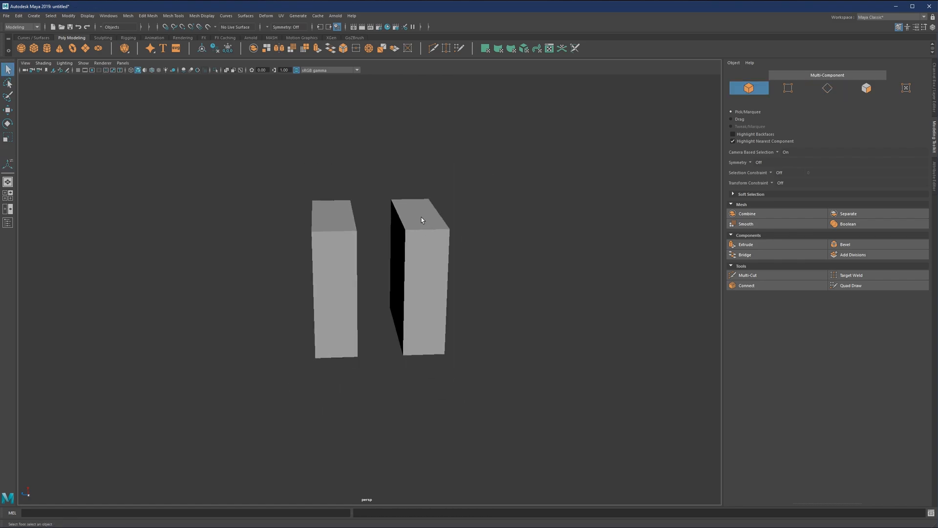
left_click(420, 220)
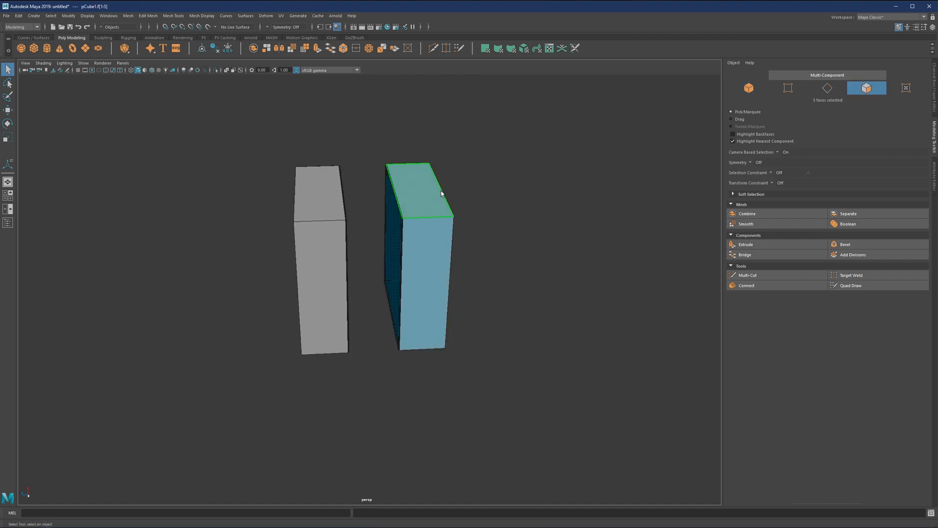
left_click(433, 223)
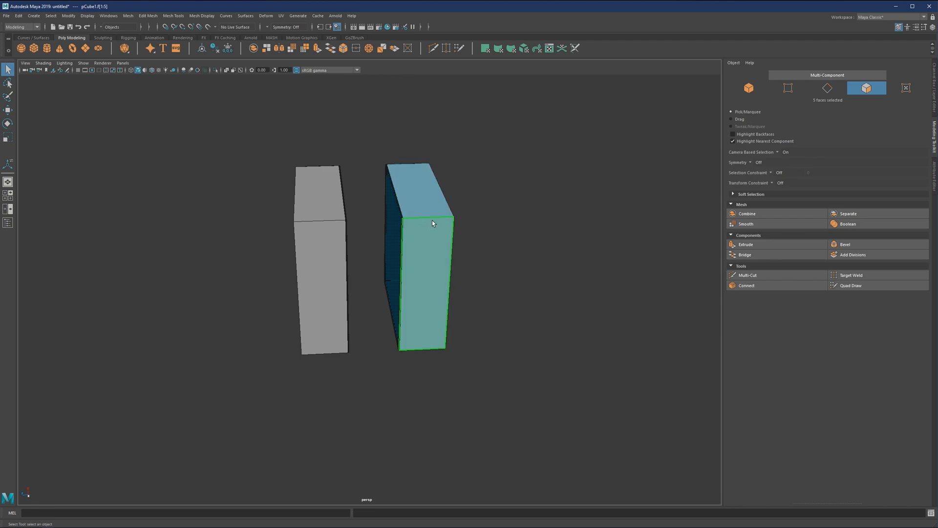
left_click(473, 197)
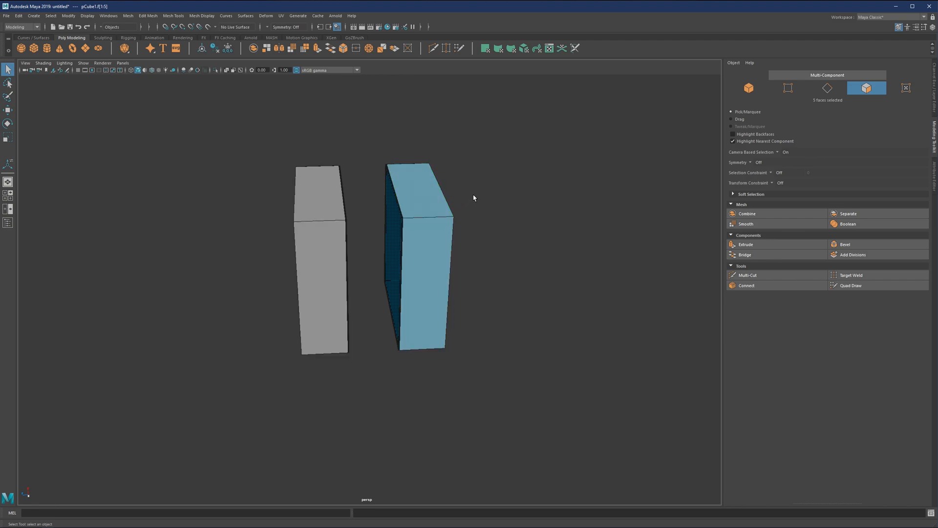
- Extract the selected faces into a separate object and clear the selection
right_click(419, 257)
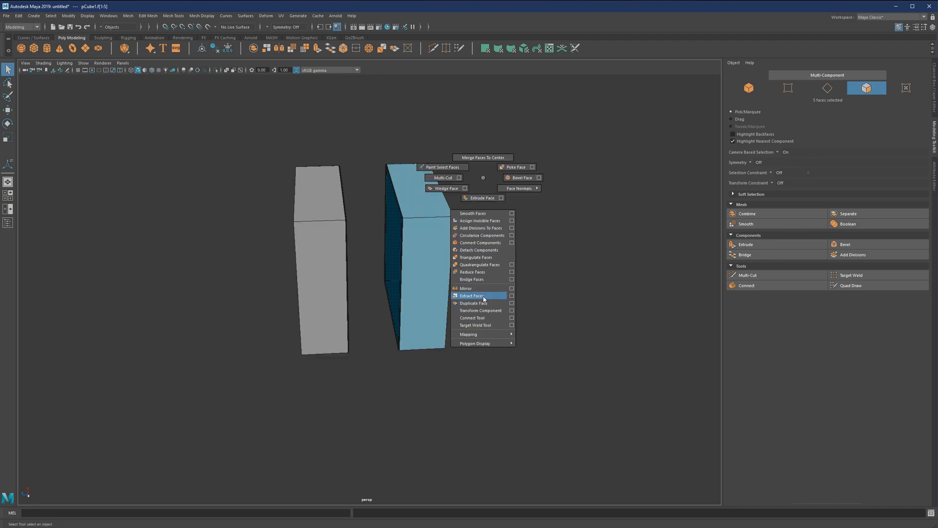
left_click(472, 295)
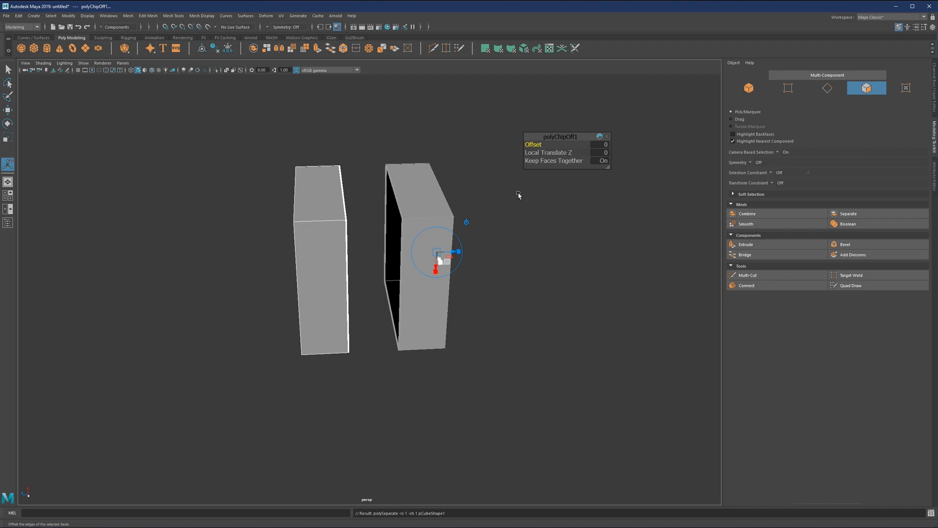
left_click(8, 68)
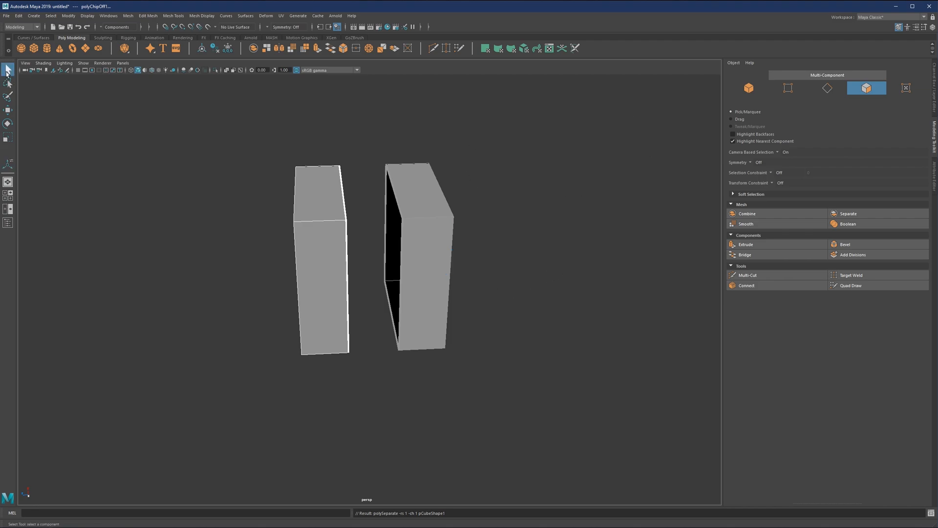
left_click(558, 147)
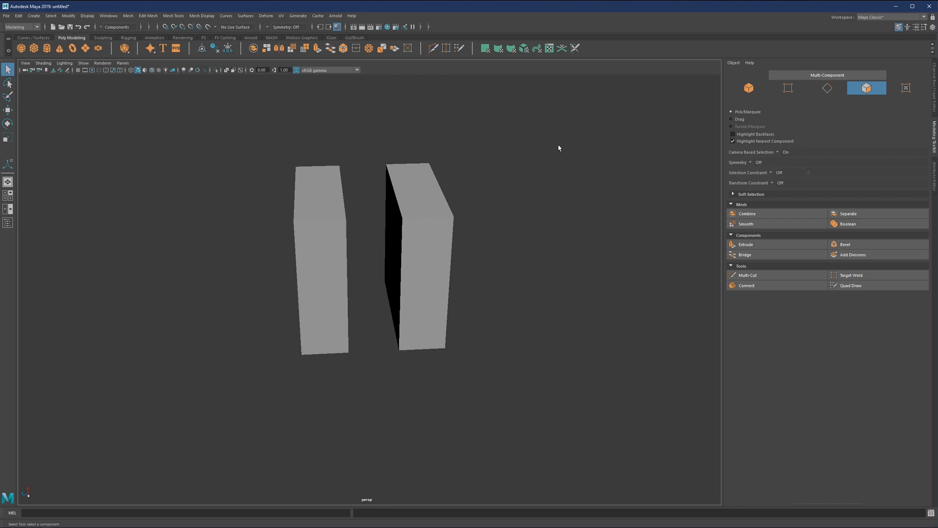
left_click(425, 215)
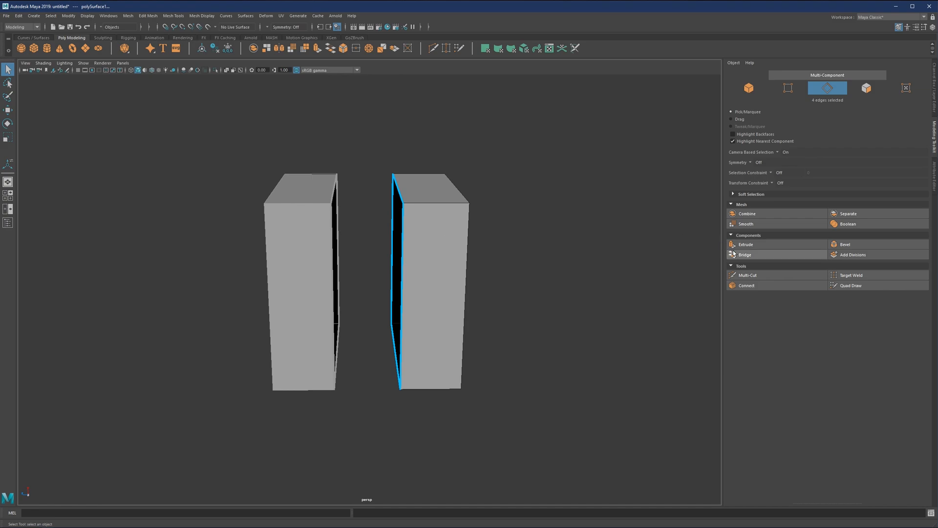
left_click(745, 254)
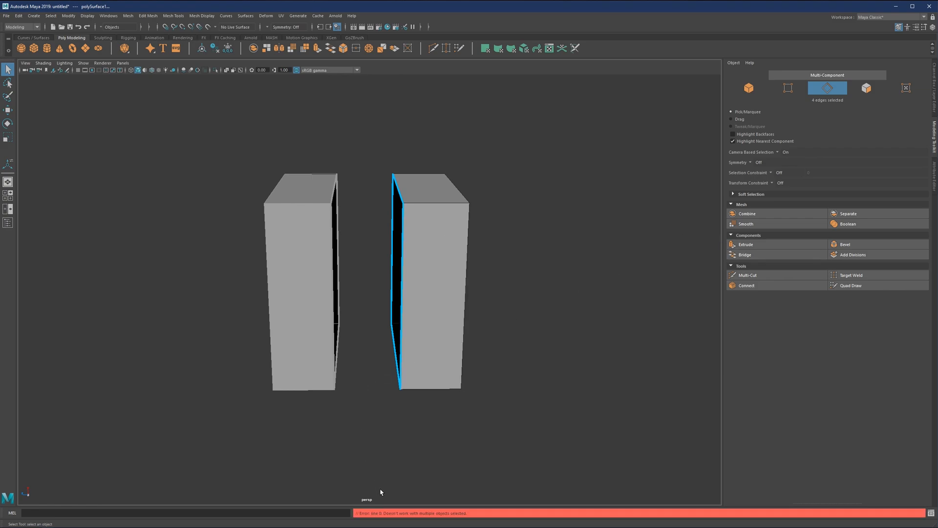
mouse_move(383, 347)
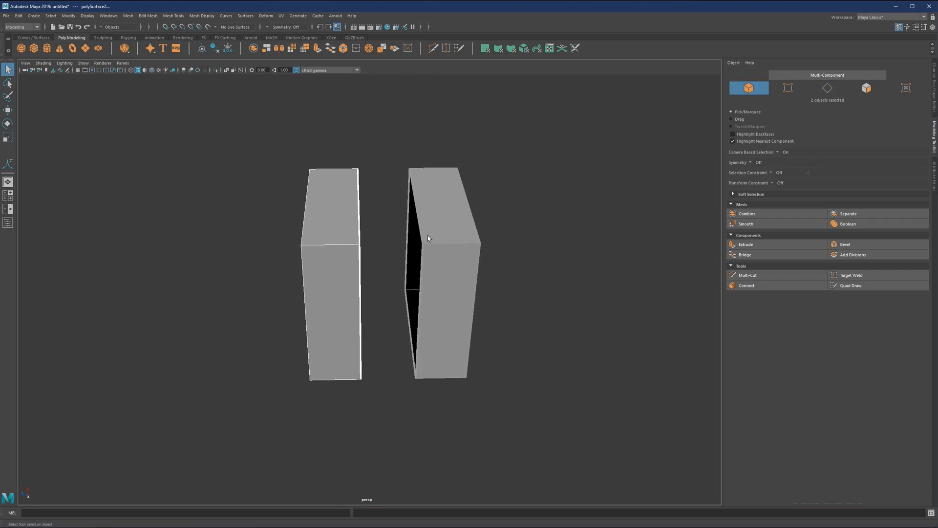
- Combine the two selected halves into one mesh object and clear the selection
left_click(540, 255)
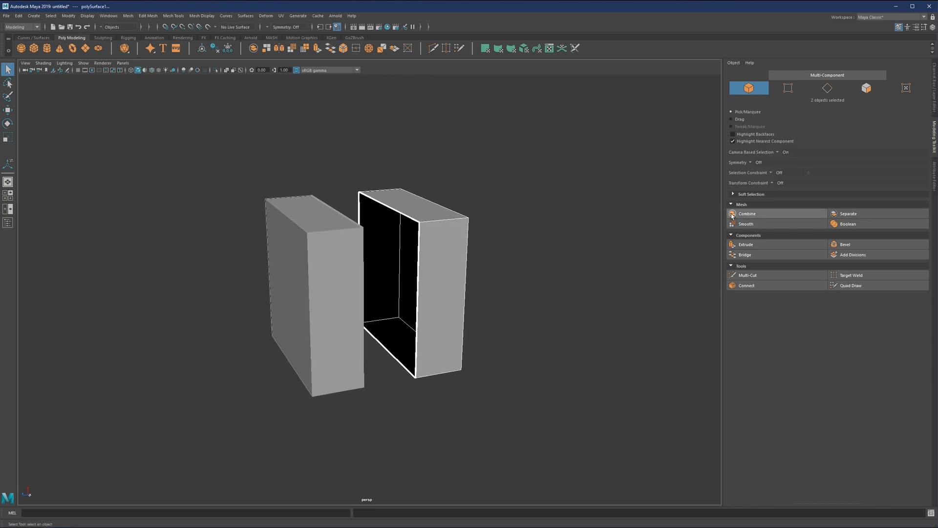
mouse_move(747, 214)
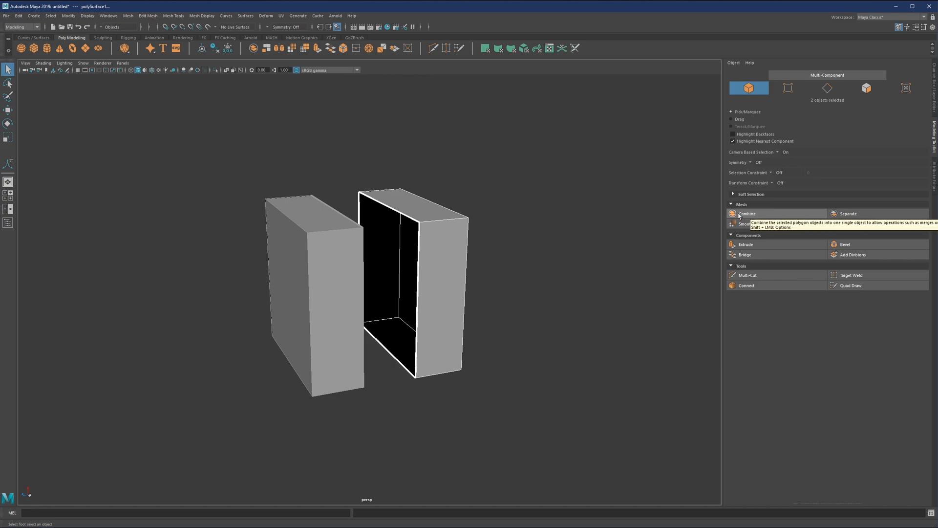
left_click(127, 14)
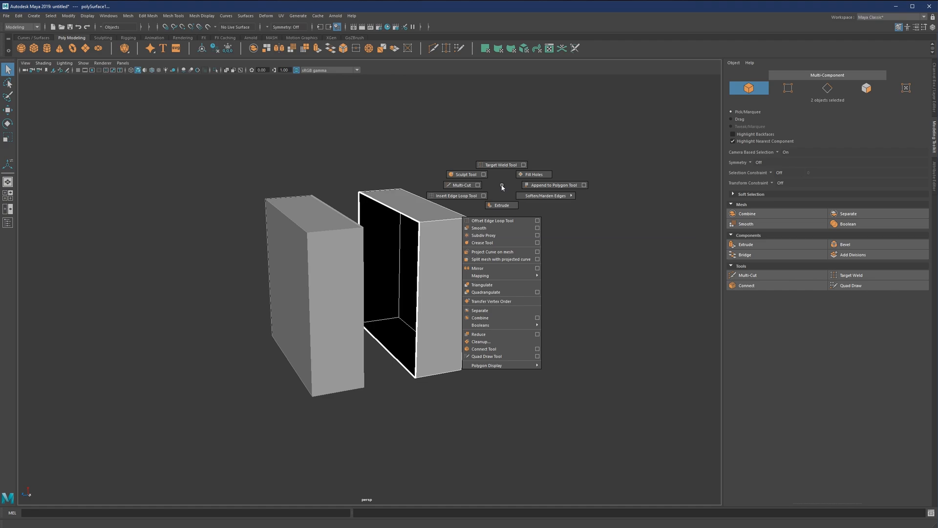
mouse_move(484, 318)
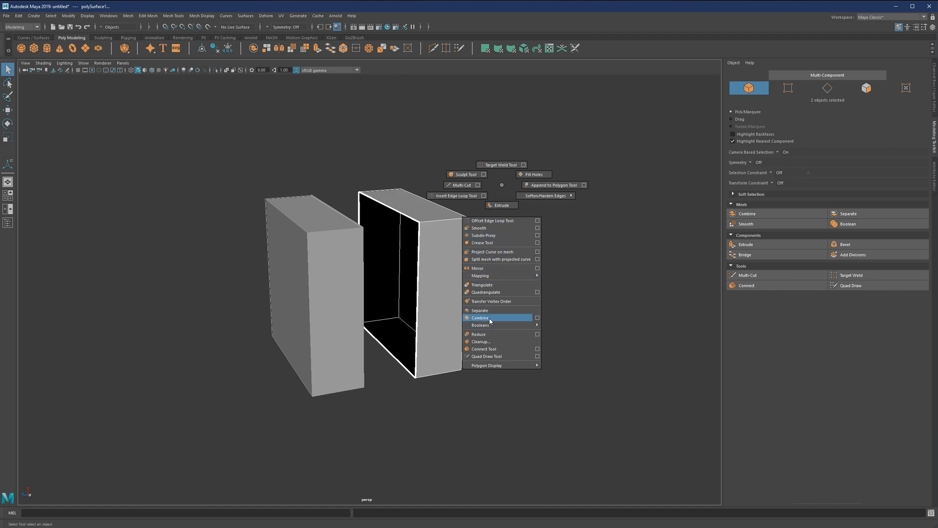
left_click(480, 317)
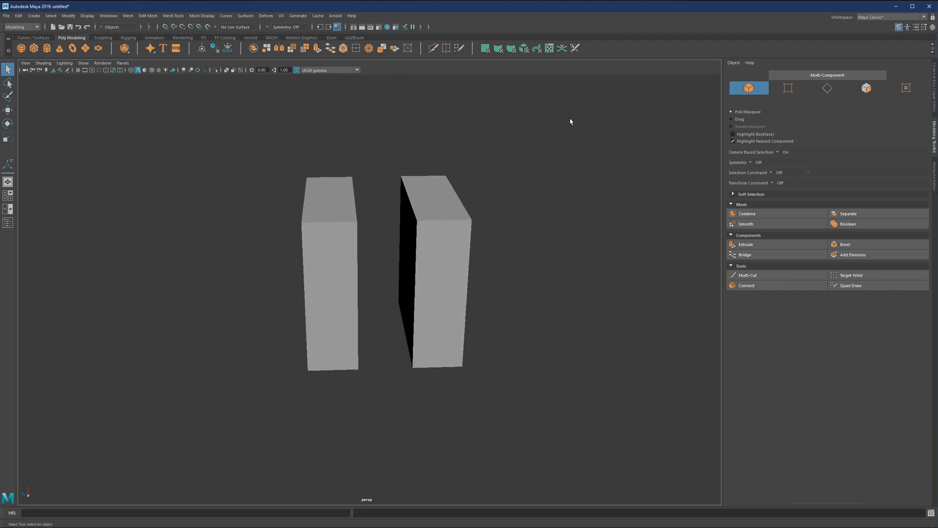
left_click(365, 245)
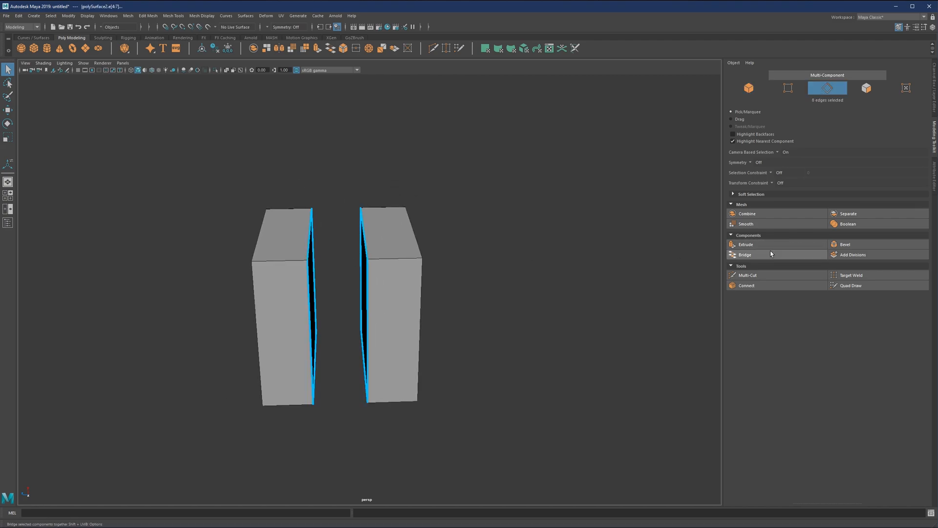
- Bridge the selected border edges of both open sides into one closed box with zero divisions
left_click(745, 254)
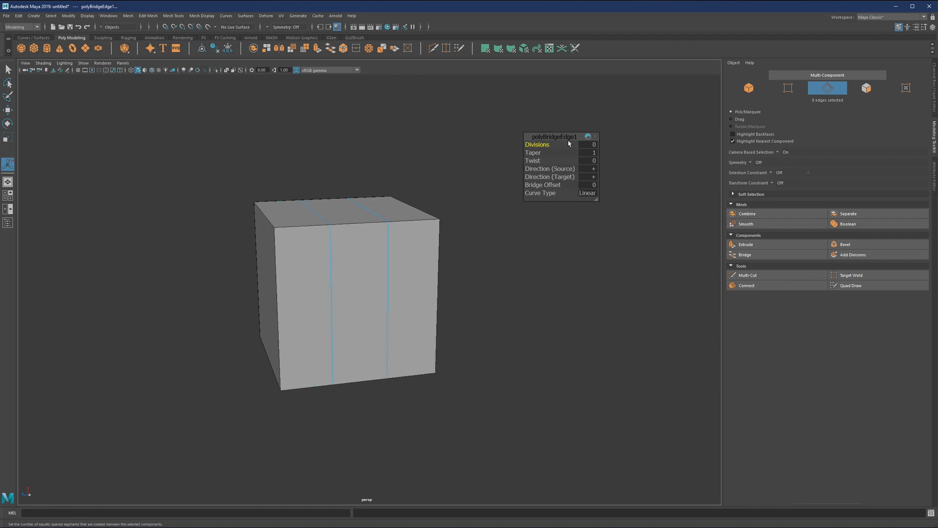
mouse_move(584, 124)
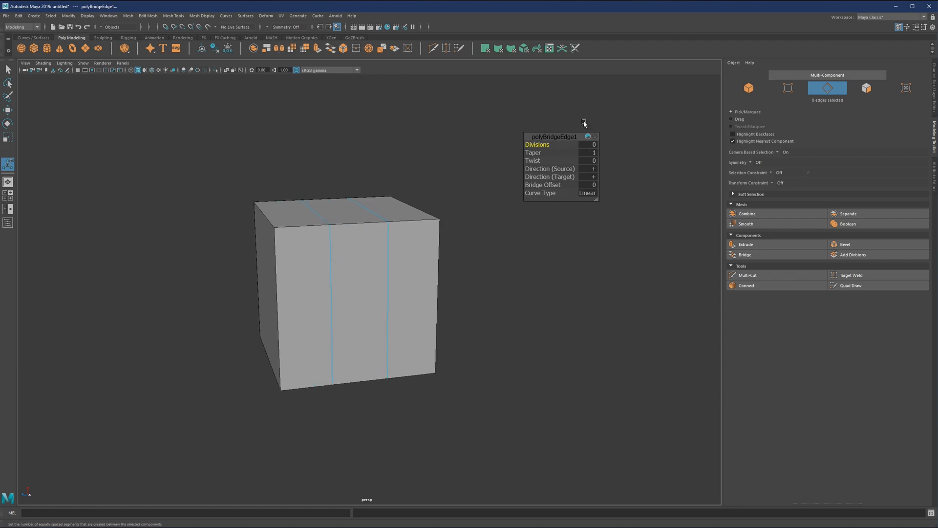
mouse_move(444, 160)
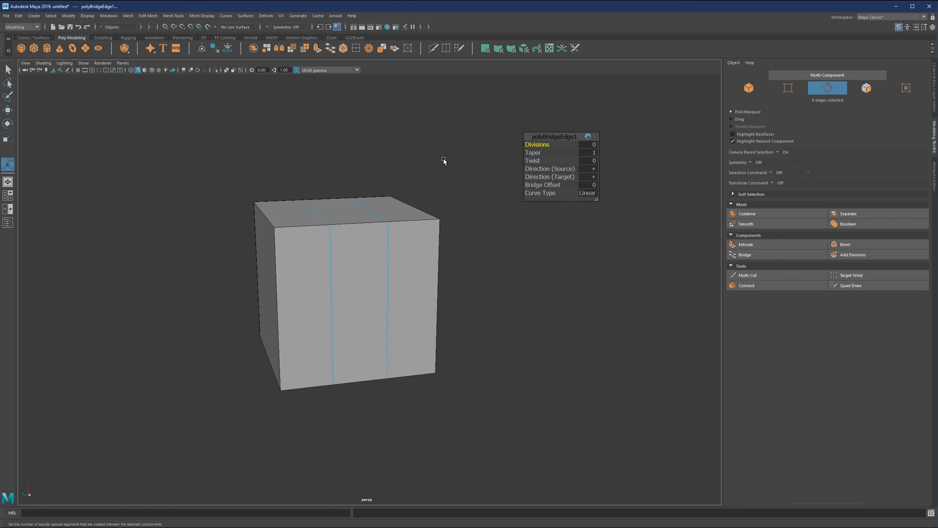